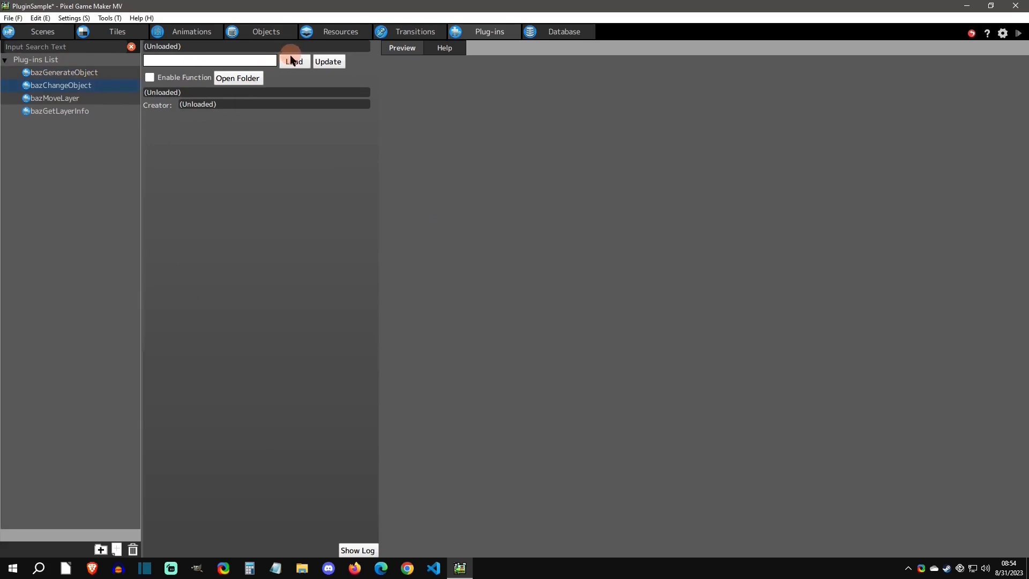
Step: Load the selected plugin's .js script file from the Plug-ins List
left_click(64, 72)
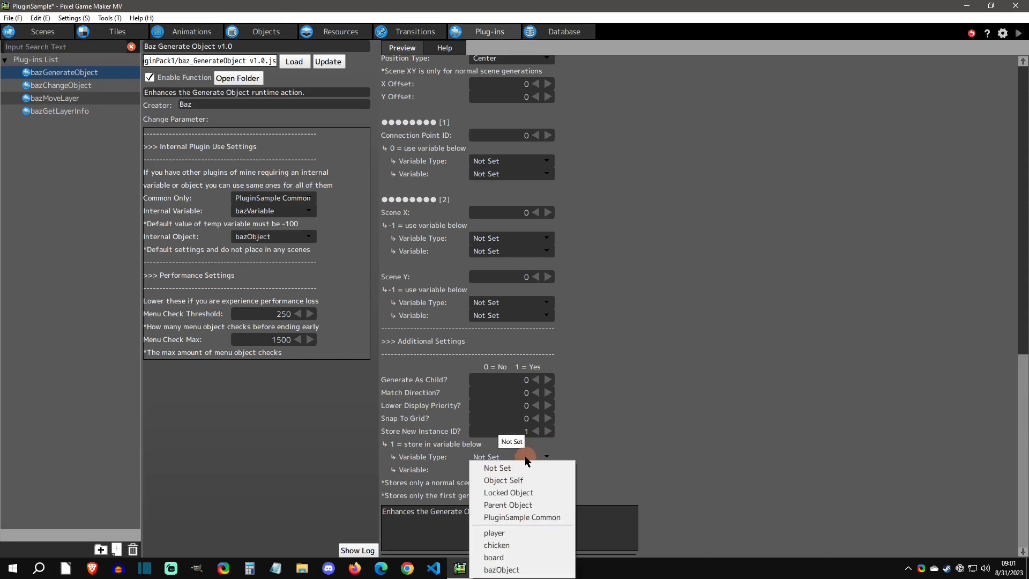
Step: Review the Variable Type choices for storing instance IDs in Generate Object
left_click(59, 85)
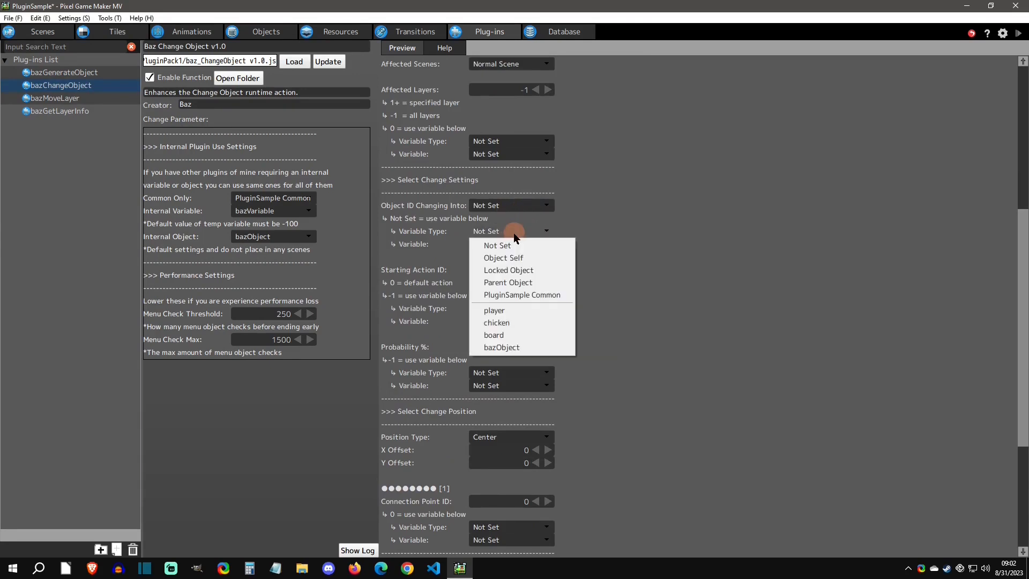
Step: Review the Variable Type choices for the replacement object in Change Object
left_click(60, 110)
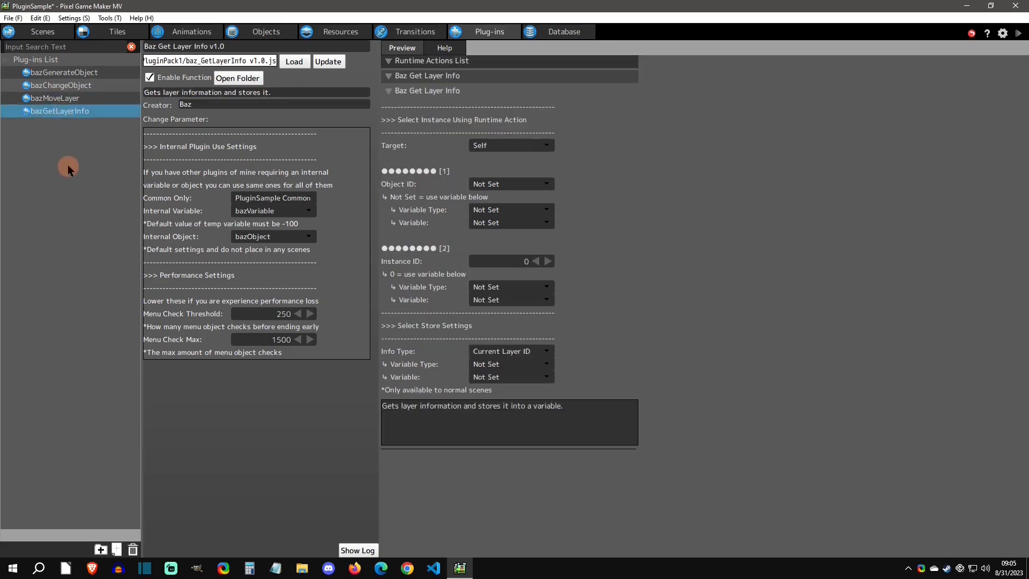
Step: Target a single chicken object instance for the Get Layer Info runtime action
left_click(510, 144)
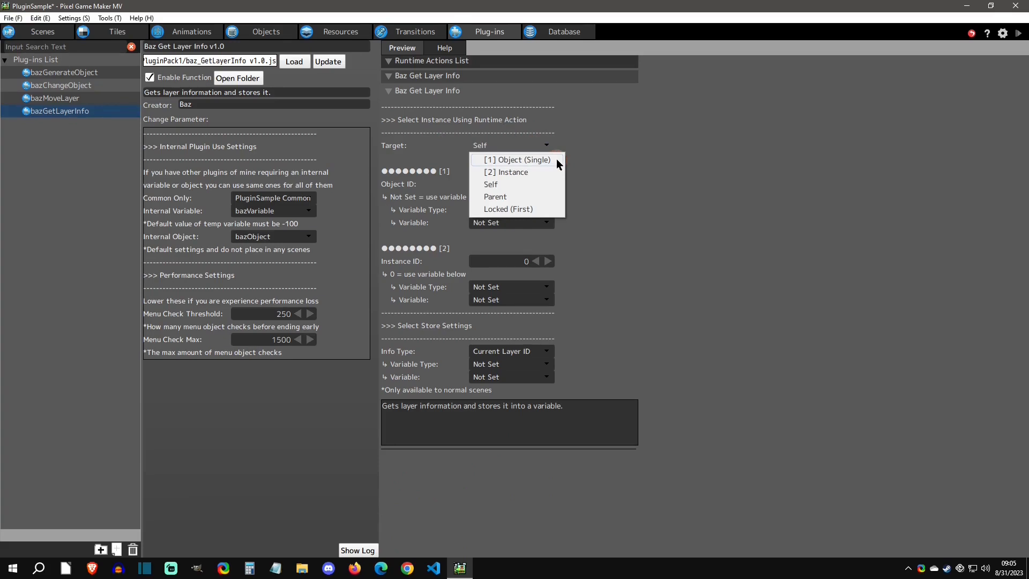
mouse_move(515, 172)
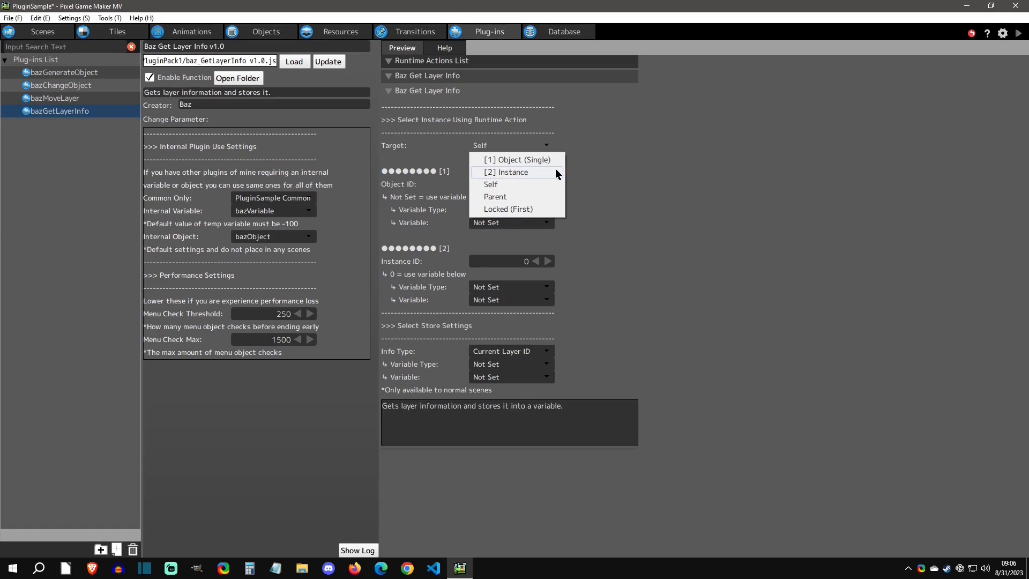
left_click(517, 159)
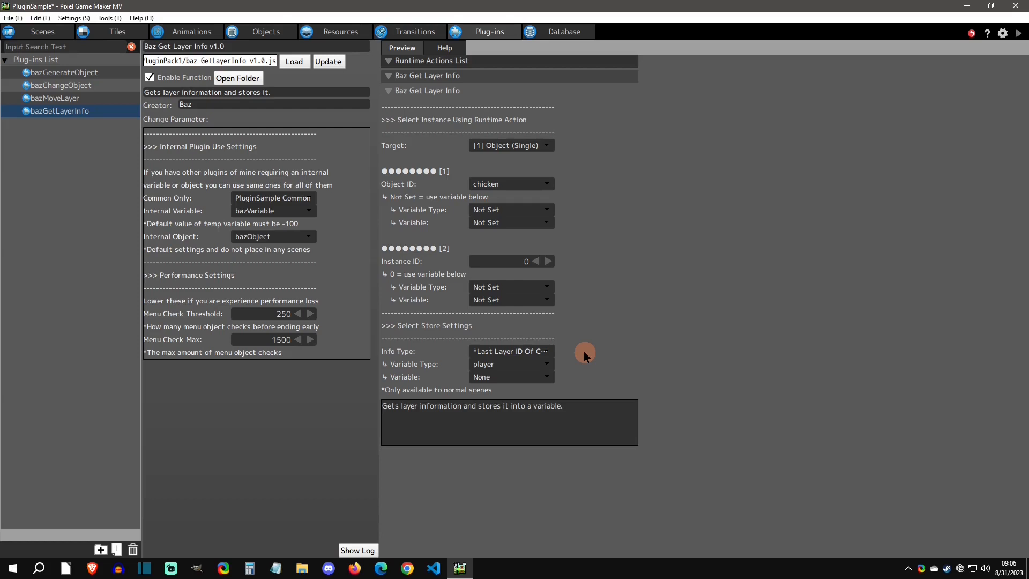